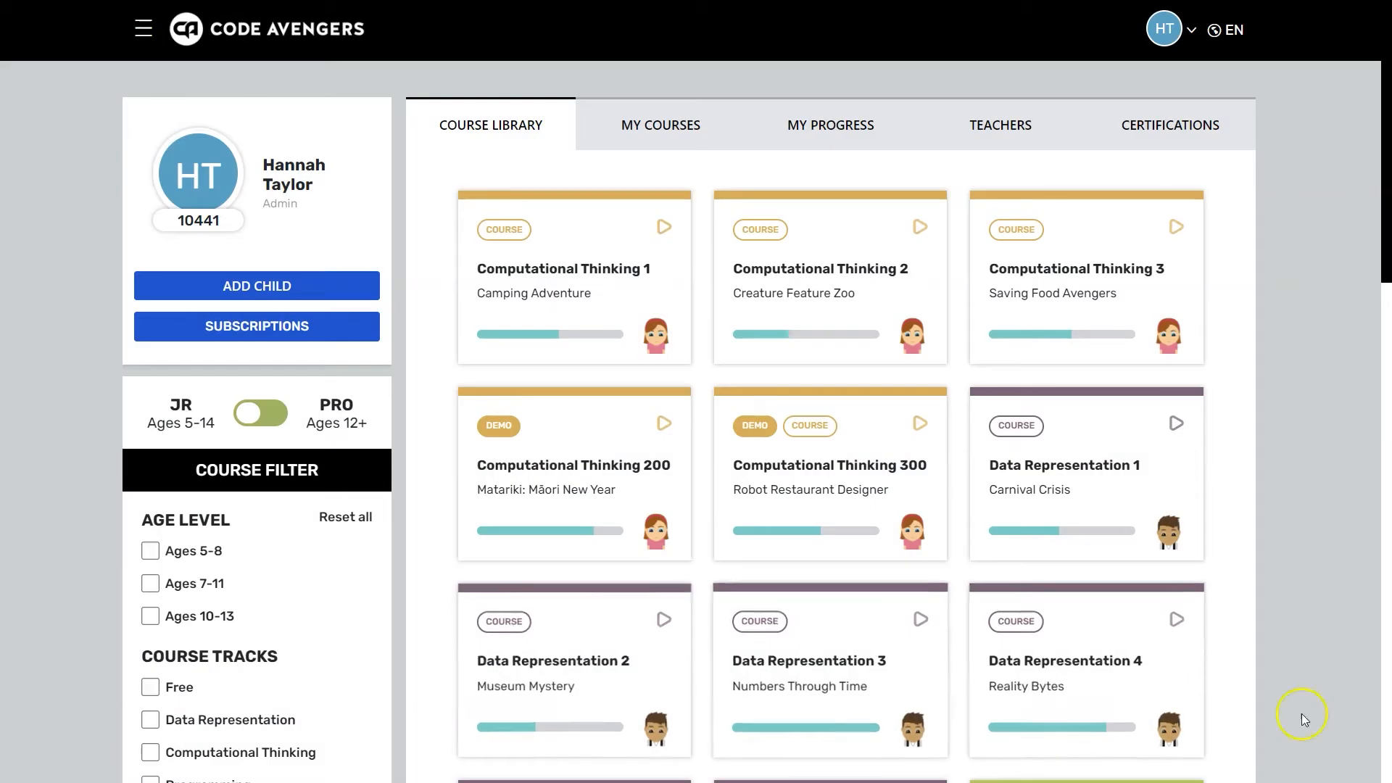
{"action": "mouse_move", "coordinate": [468, 261]}
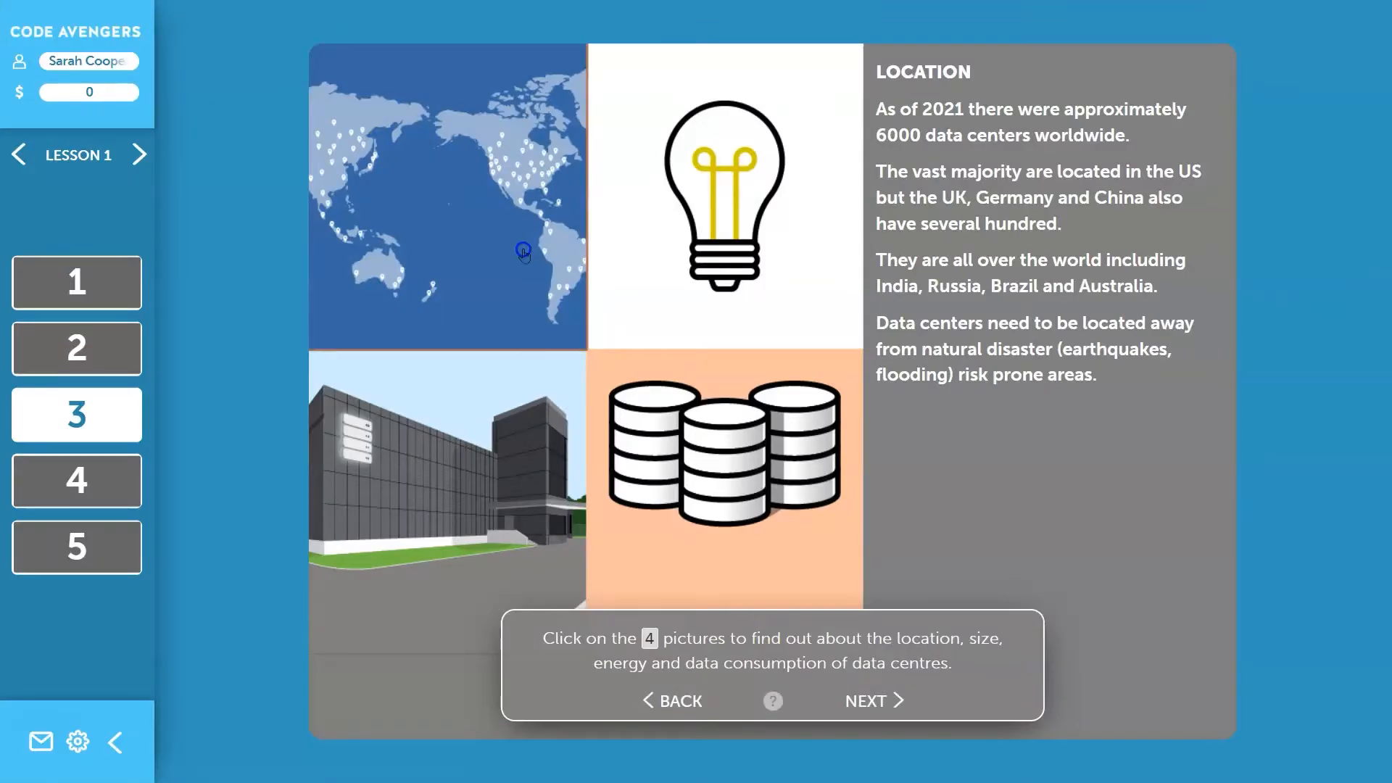
Advance through the Stone Age and sticky-notes story dialogues to reach the Big Data gaming video.
{"action": "left_click", "coordinate": [724, 197]}
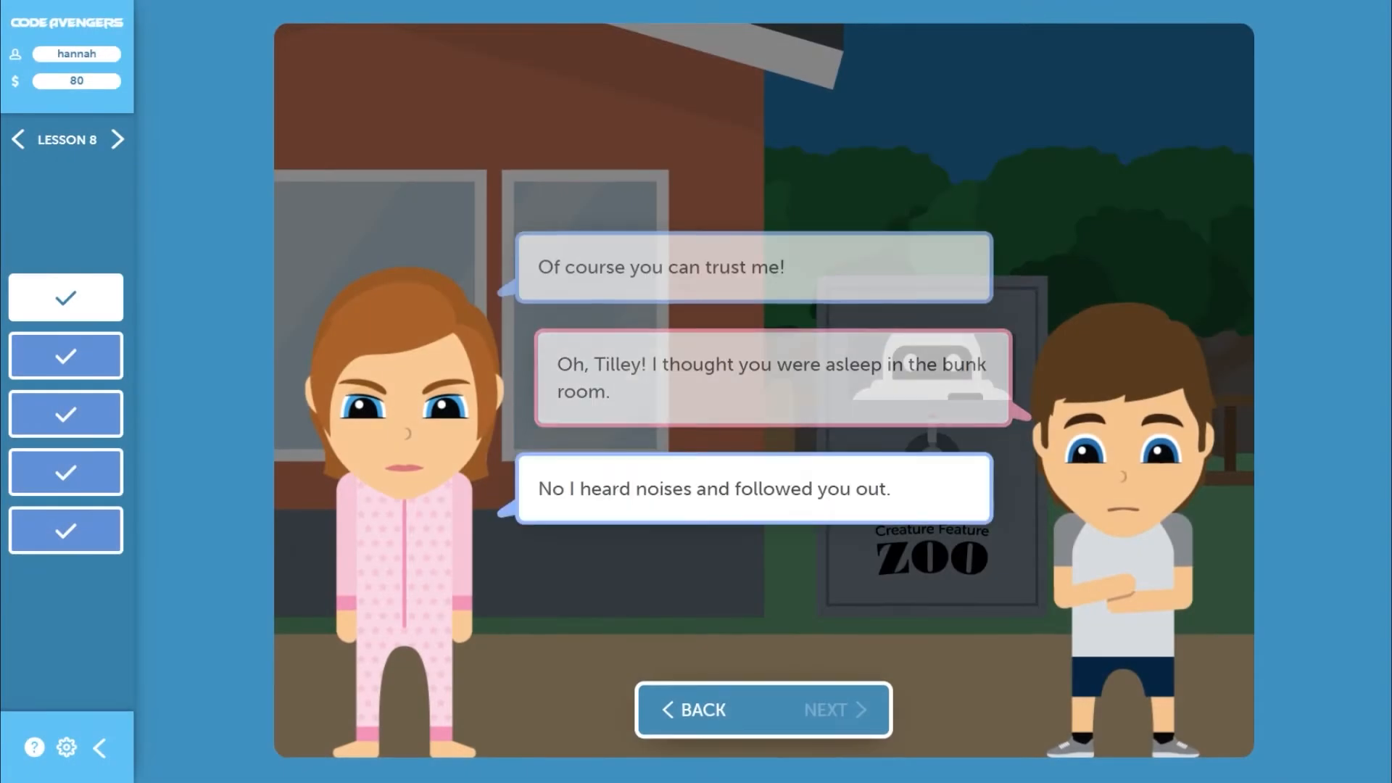
{"action": "left_click", "coordinate": [828, 717]}
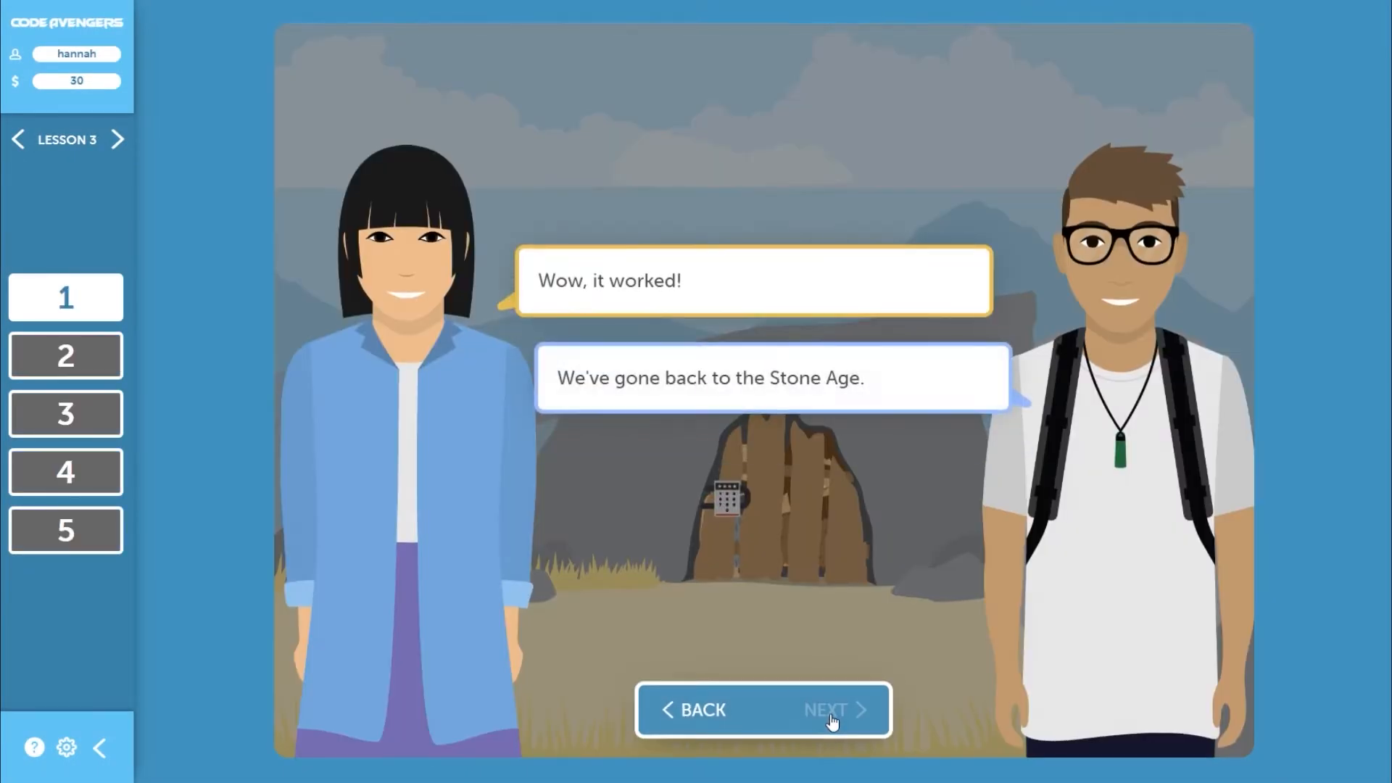
{"action": "left_click", "coordinate": [825, 709]}
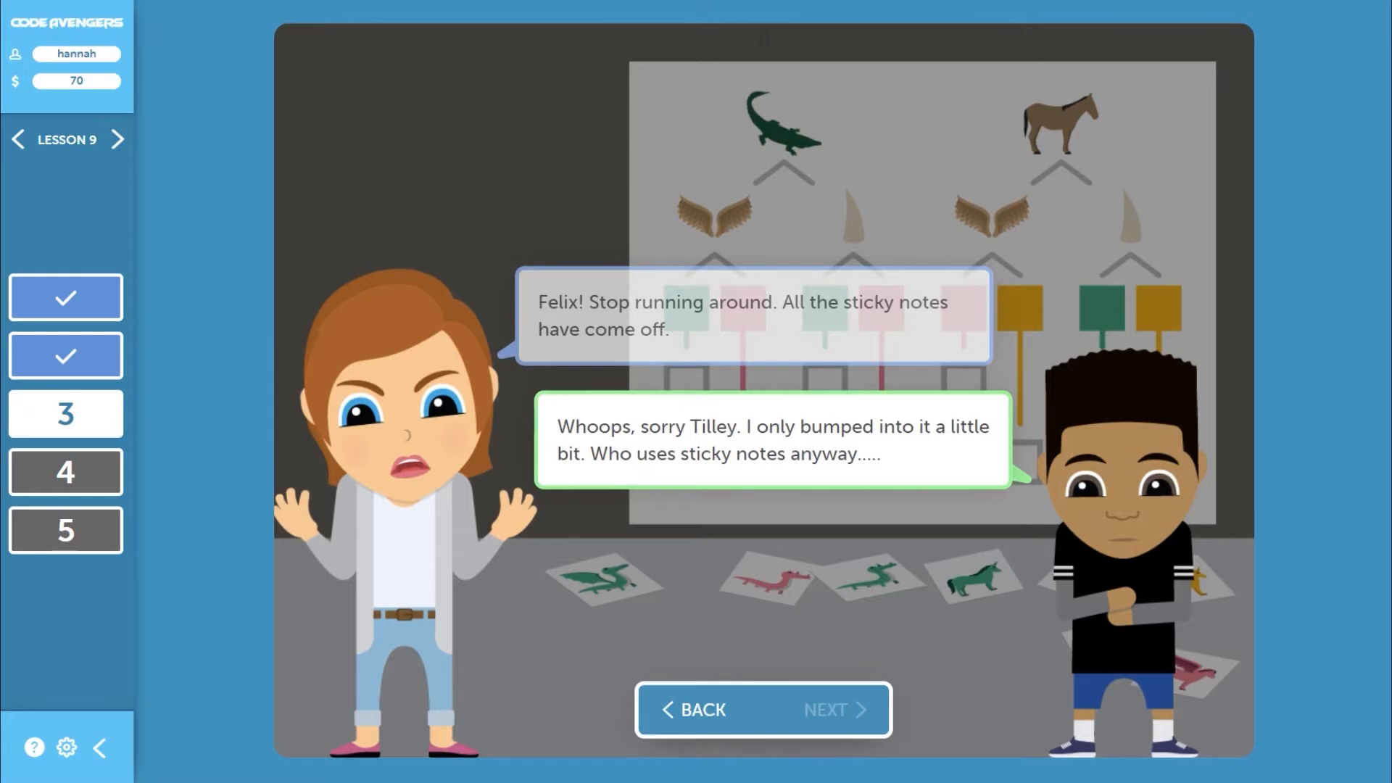
{"action": "left_click", "coordinate": [820, 709]}
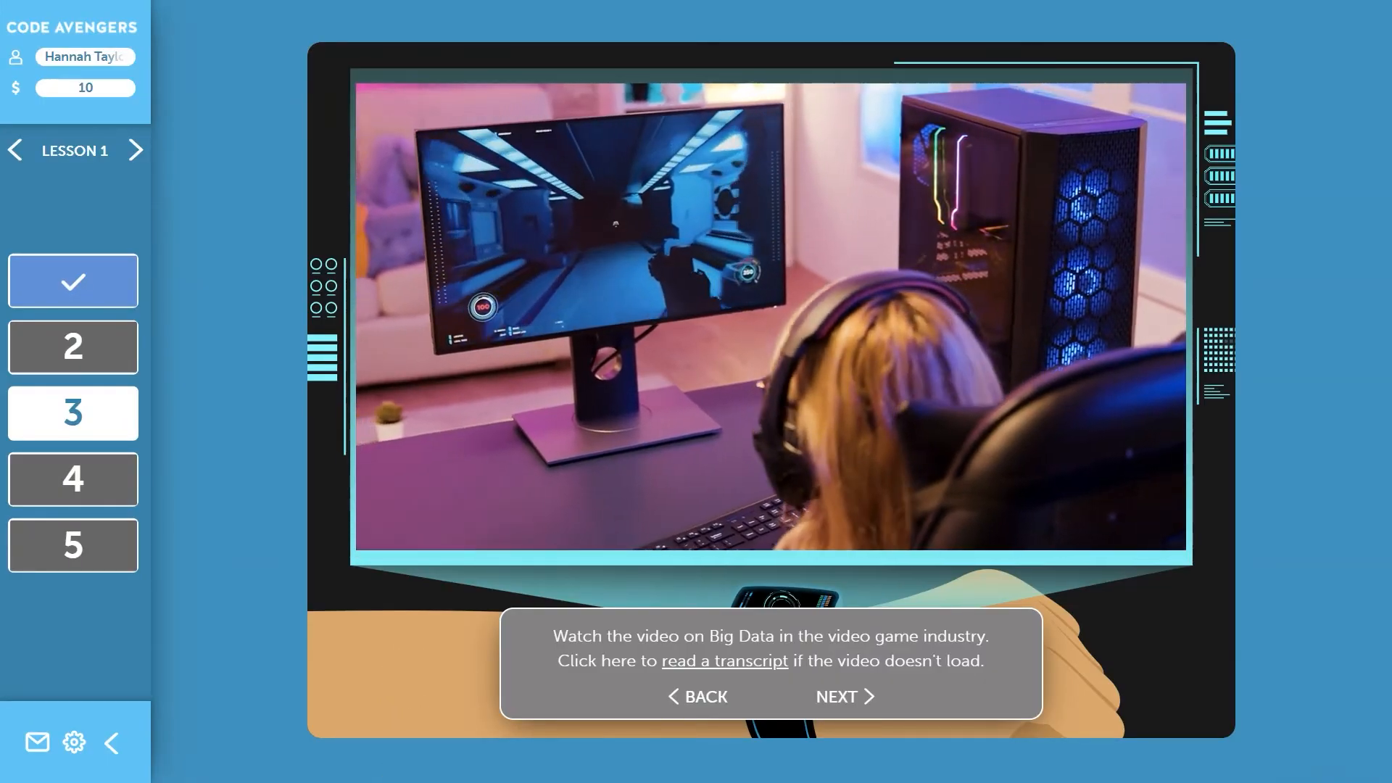
Test the basketball platform game, explore the AVATunes Smart TV app, then bring up Computational Thinking 1.
{"action": "left_click", "coordinate": [841, 696]}
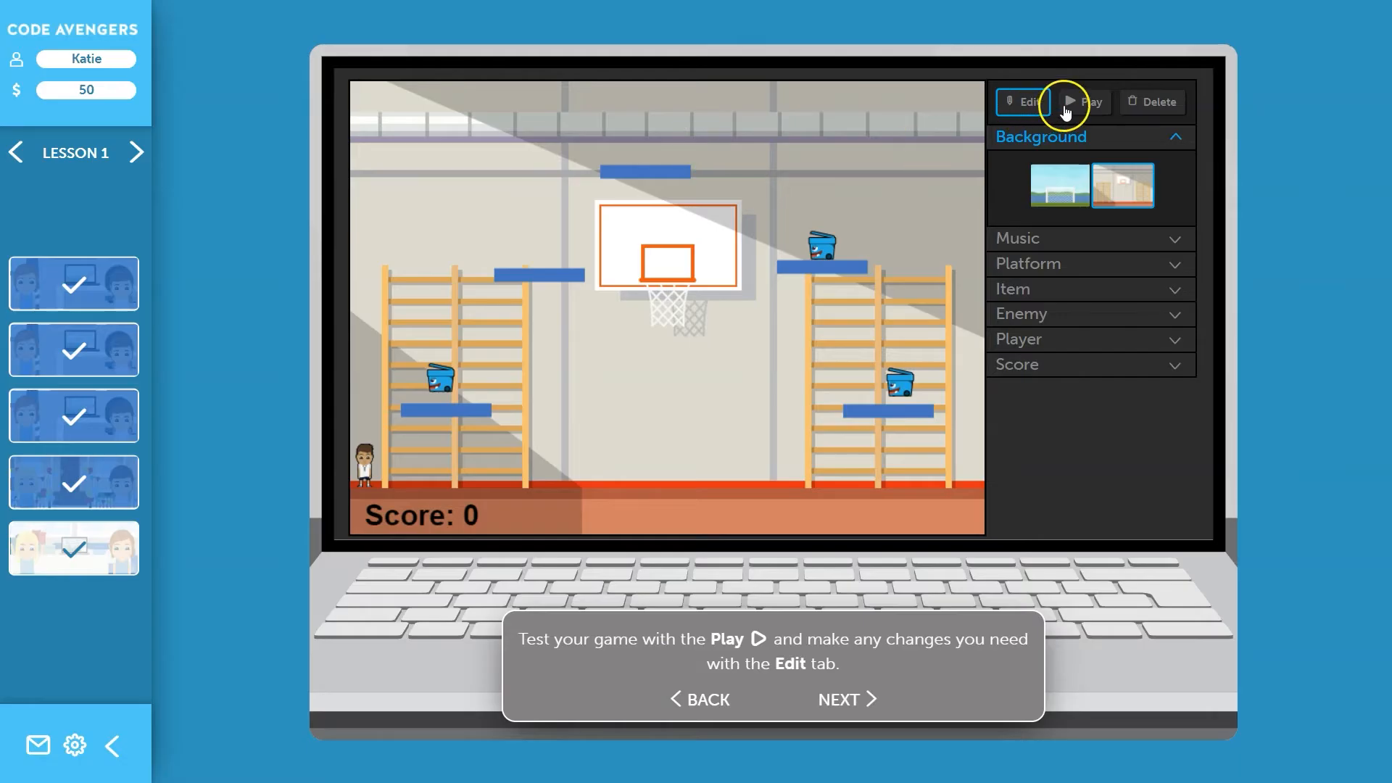
{"action": "left_click", "coordinate": [1085, 102]}
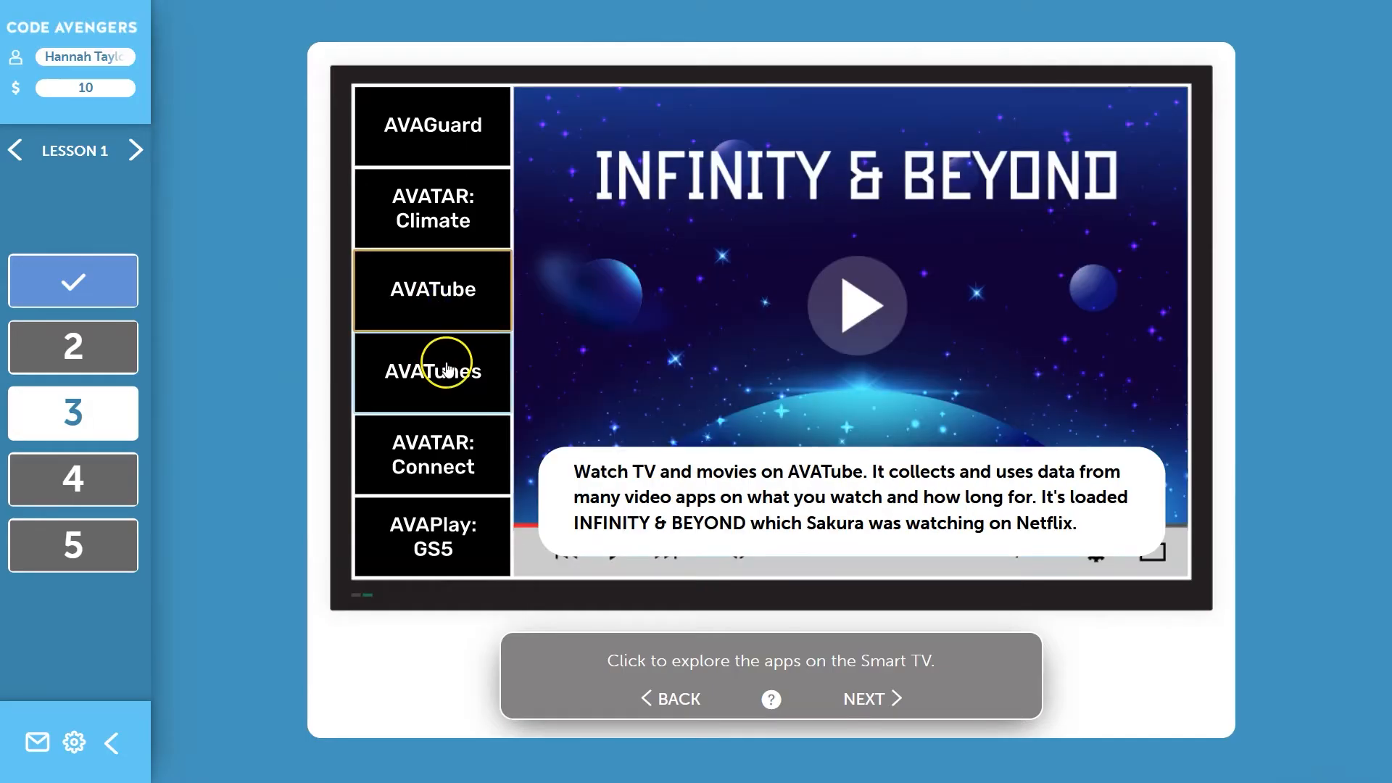
{"action": "left_click", "coordinate": [432, 537]}
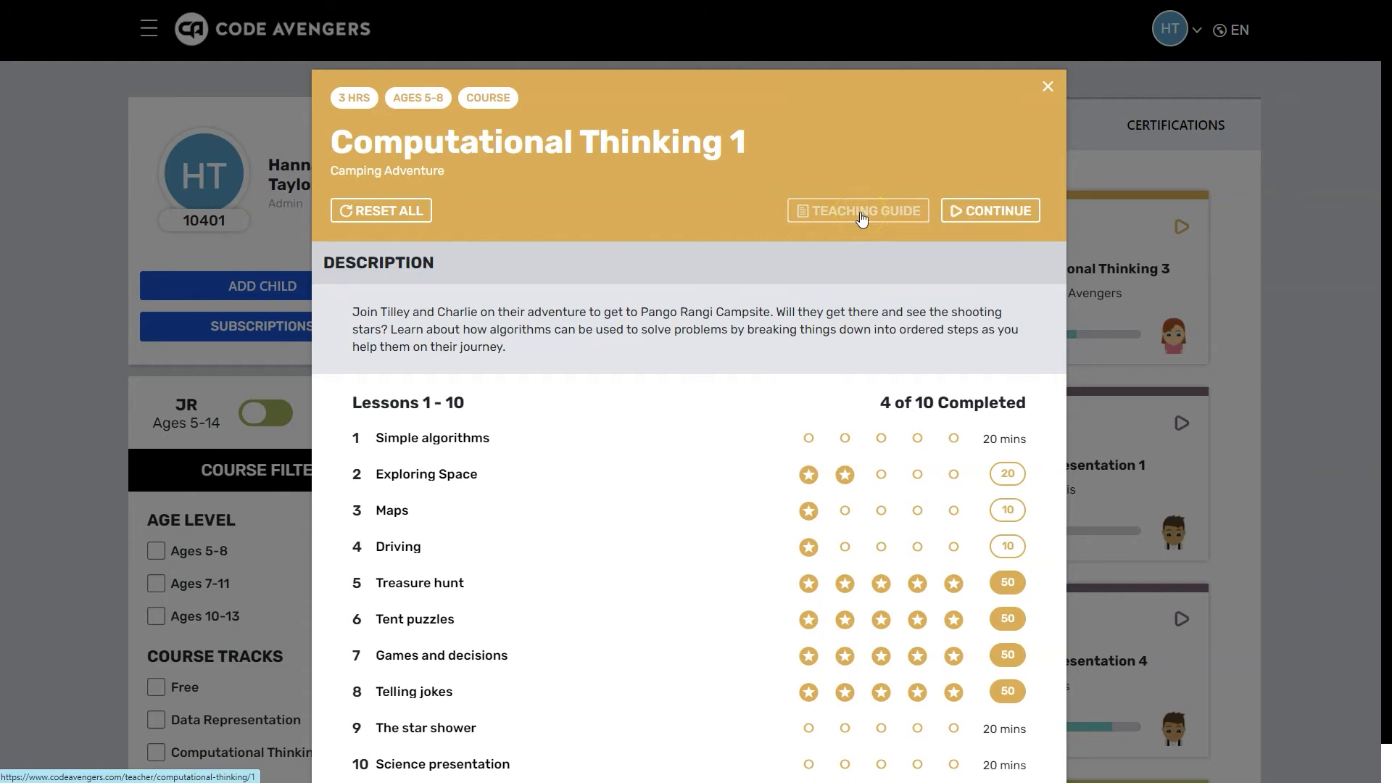
View the Simple algorithms lesson notes in the teaching guide, reading the Origami Pets activity.
{"action": "left_click", "coordinate": [857, 211]}
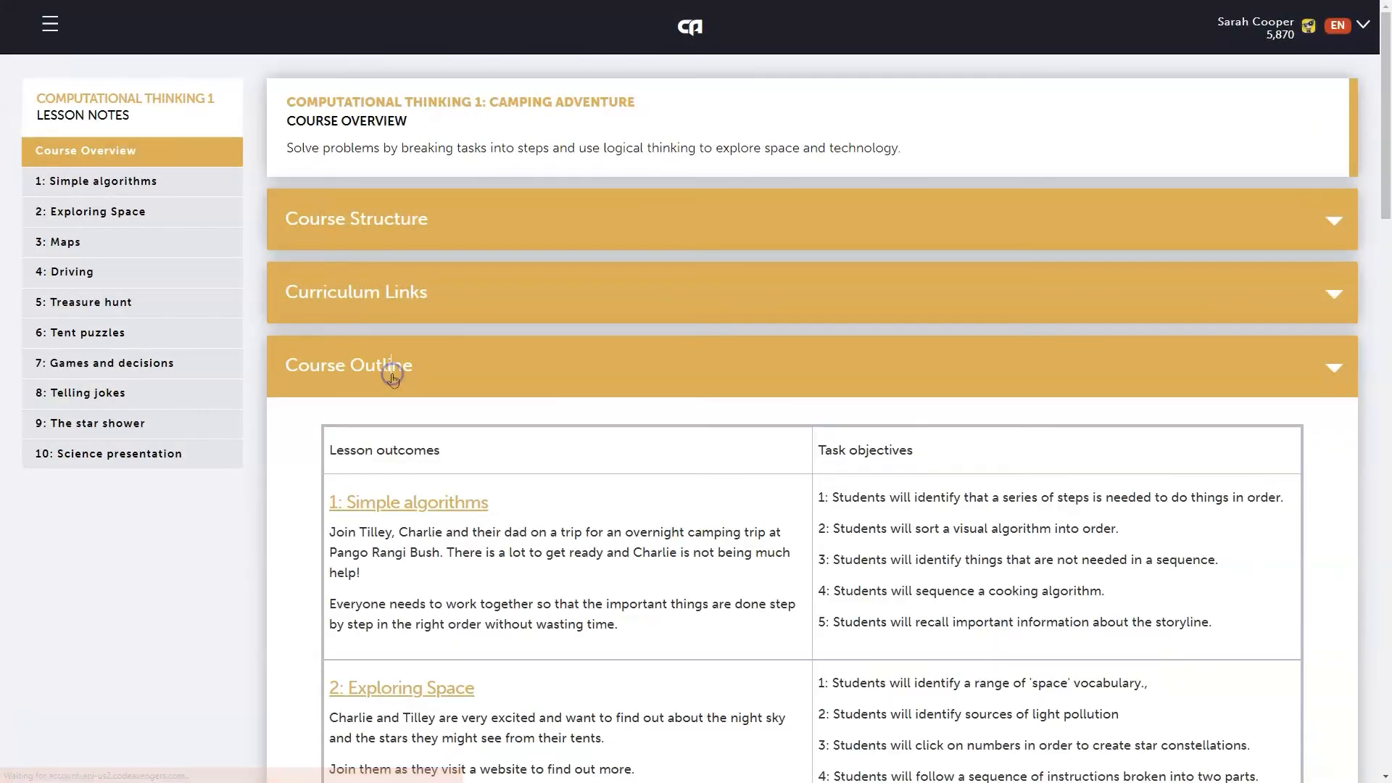
{"action": "left_click", "coordinate": [100, 181]}
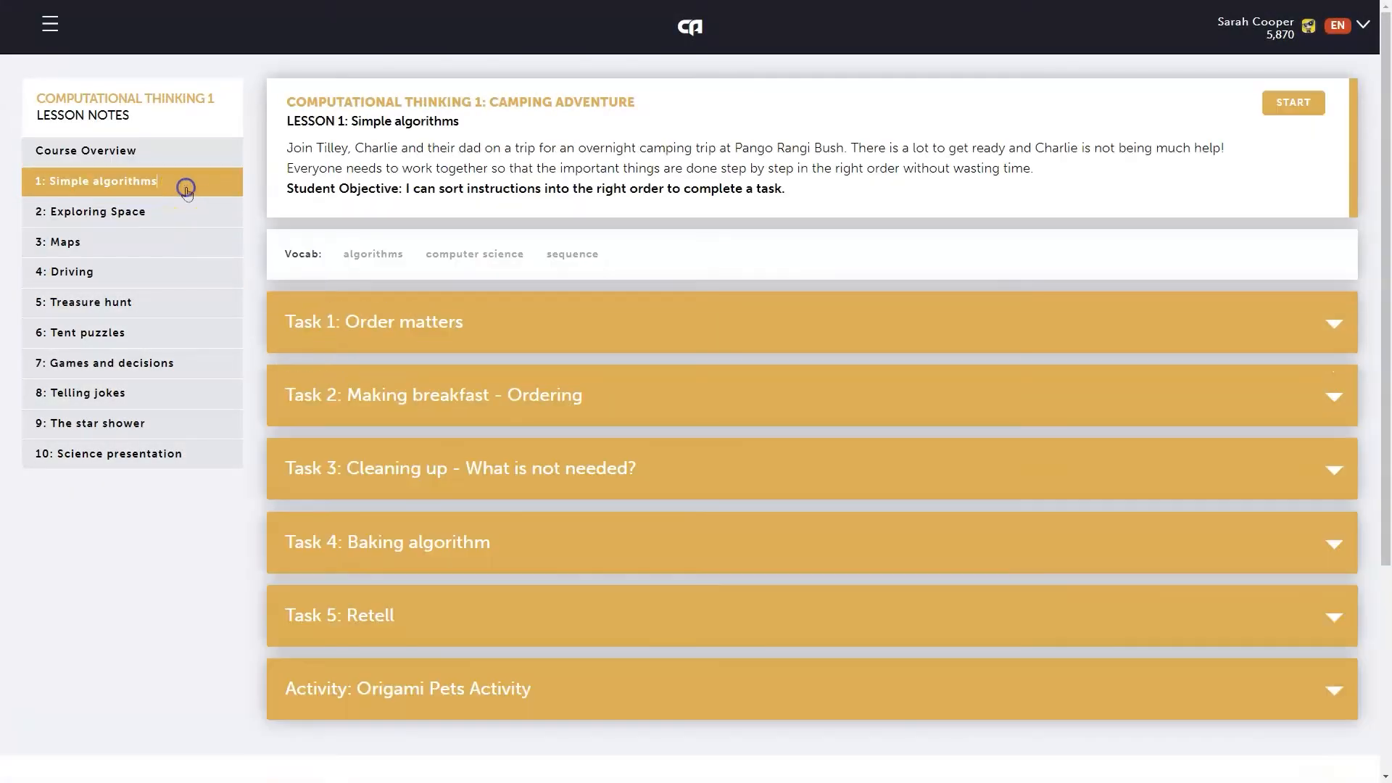
{"action": "mouse_move", "coordinate": [374, 253]}
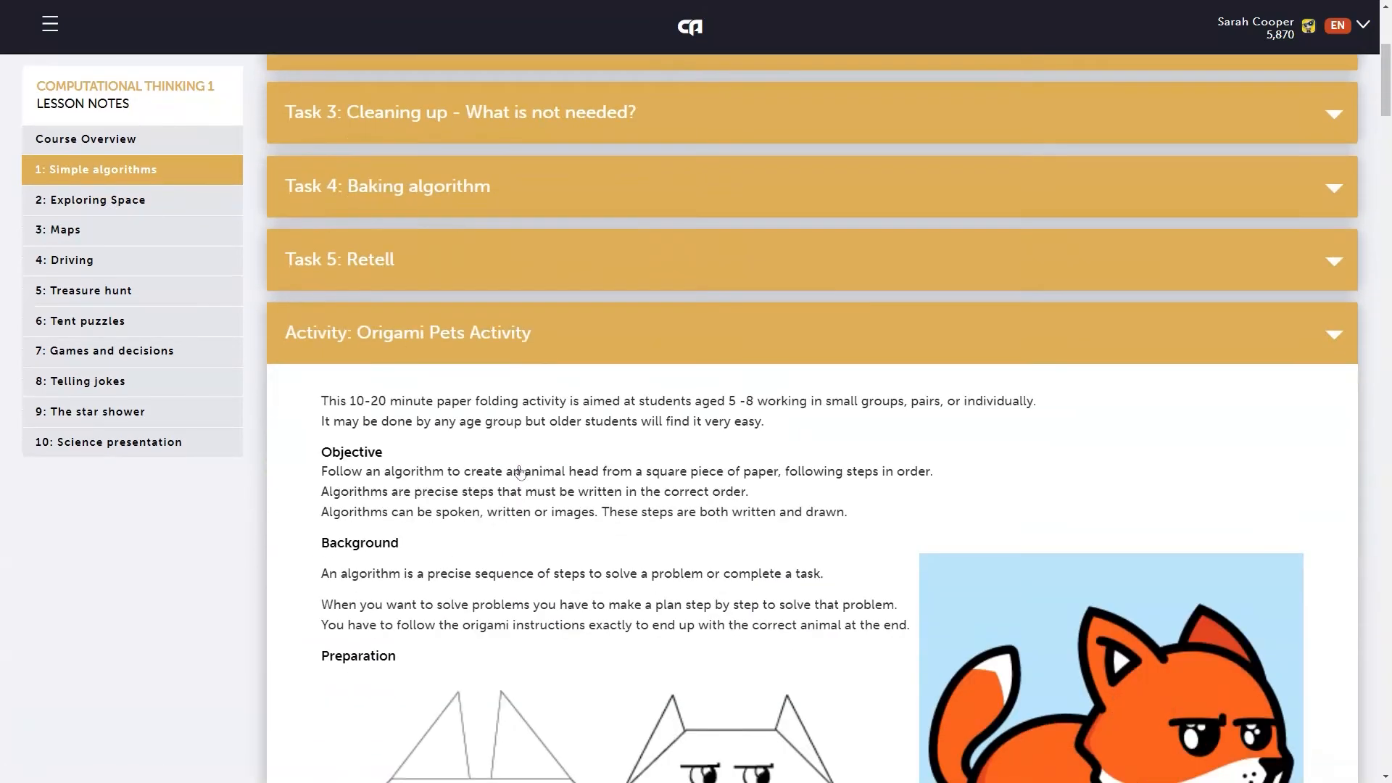
{"action": "scroll", "scroll_direction": "down", "scroll_amount": 3}
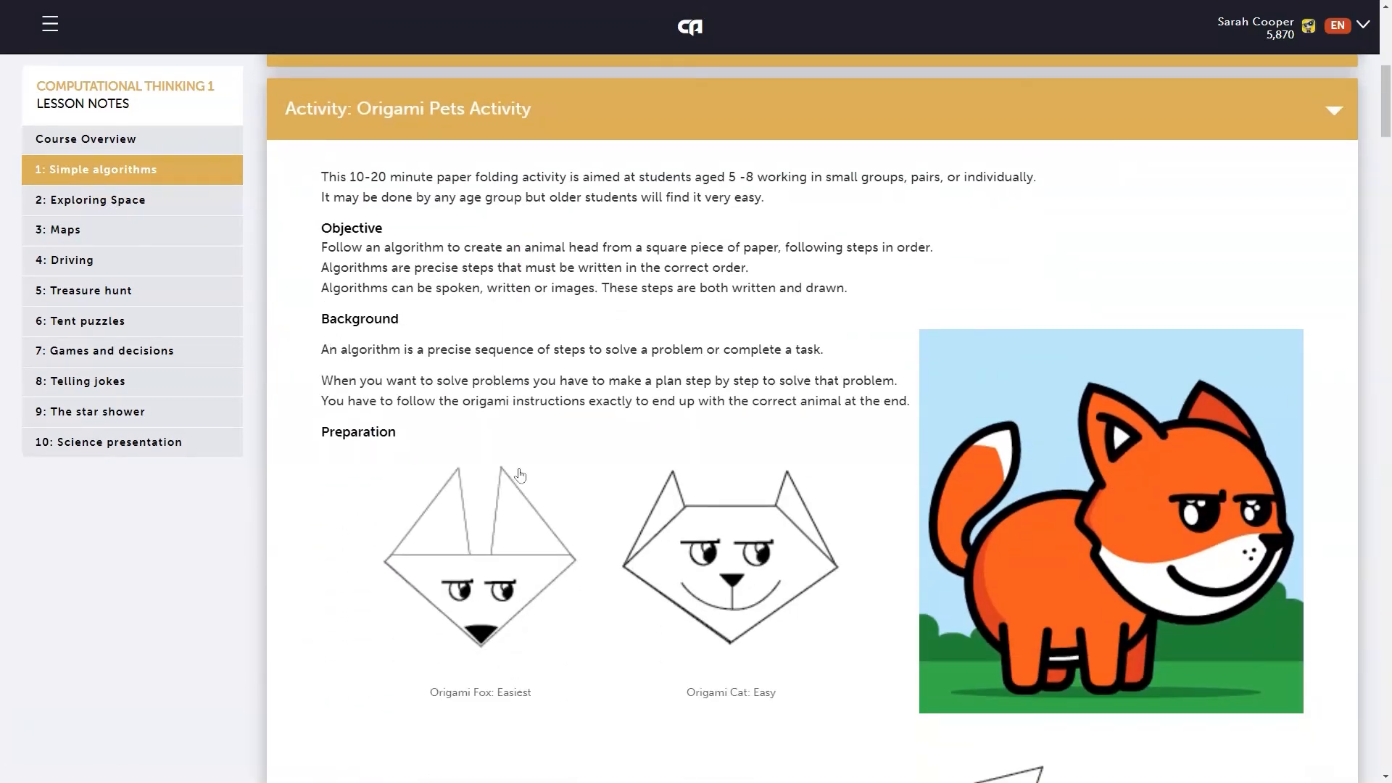
{"action": "scroll", "scroll_direction": "down", "scroll_amount": 3}
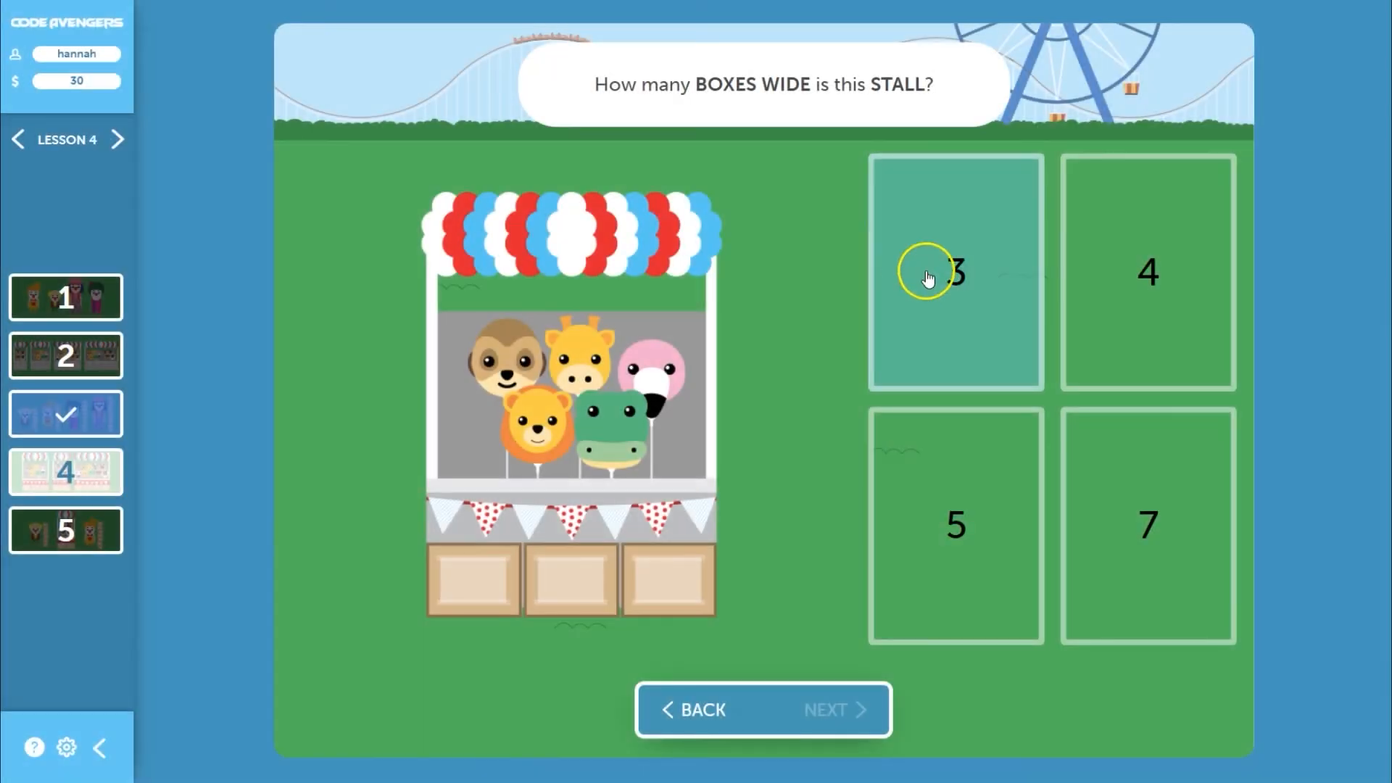
Answer 3 boxes wide, make the last say block say Reptile, and finish the camping task.
{"action": "left_click", "coordinate": [956, 271]}
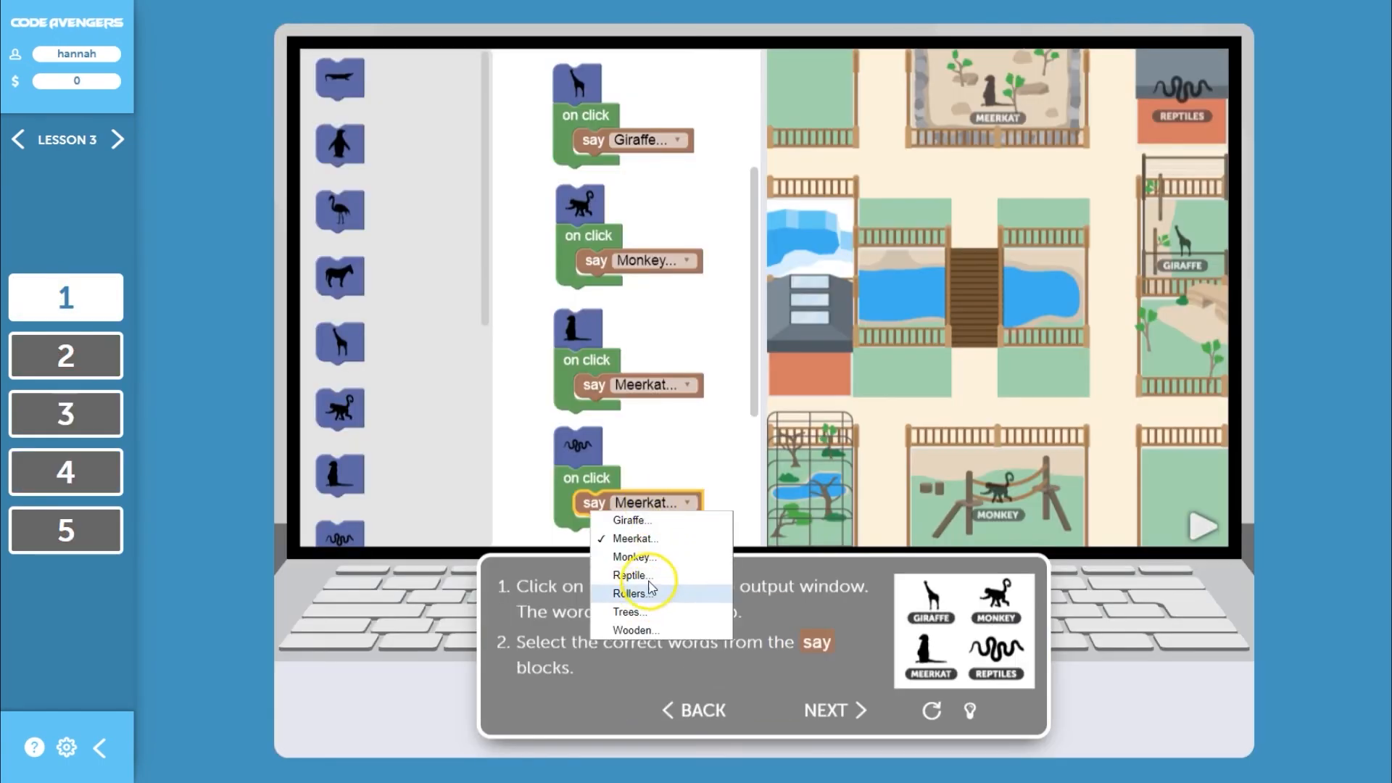
{"action": "left_click", "coordinate": [629, 575]}
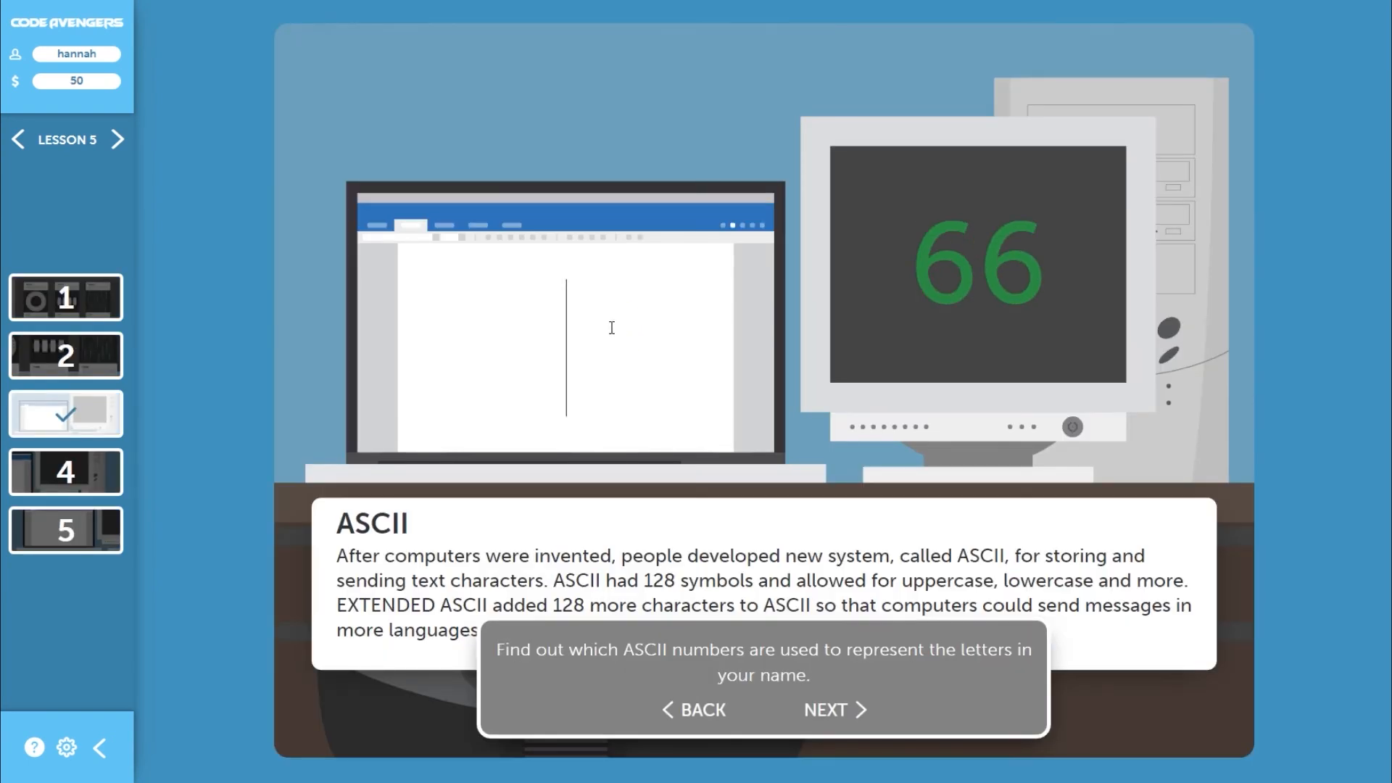
{"action": "left_click", "coordinate": [830, 709]}
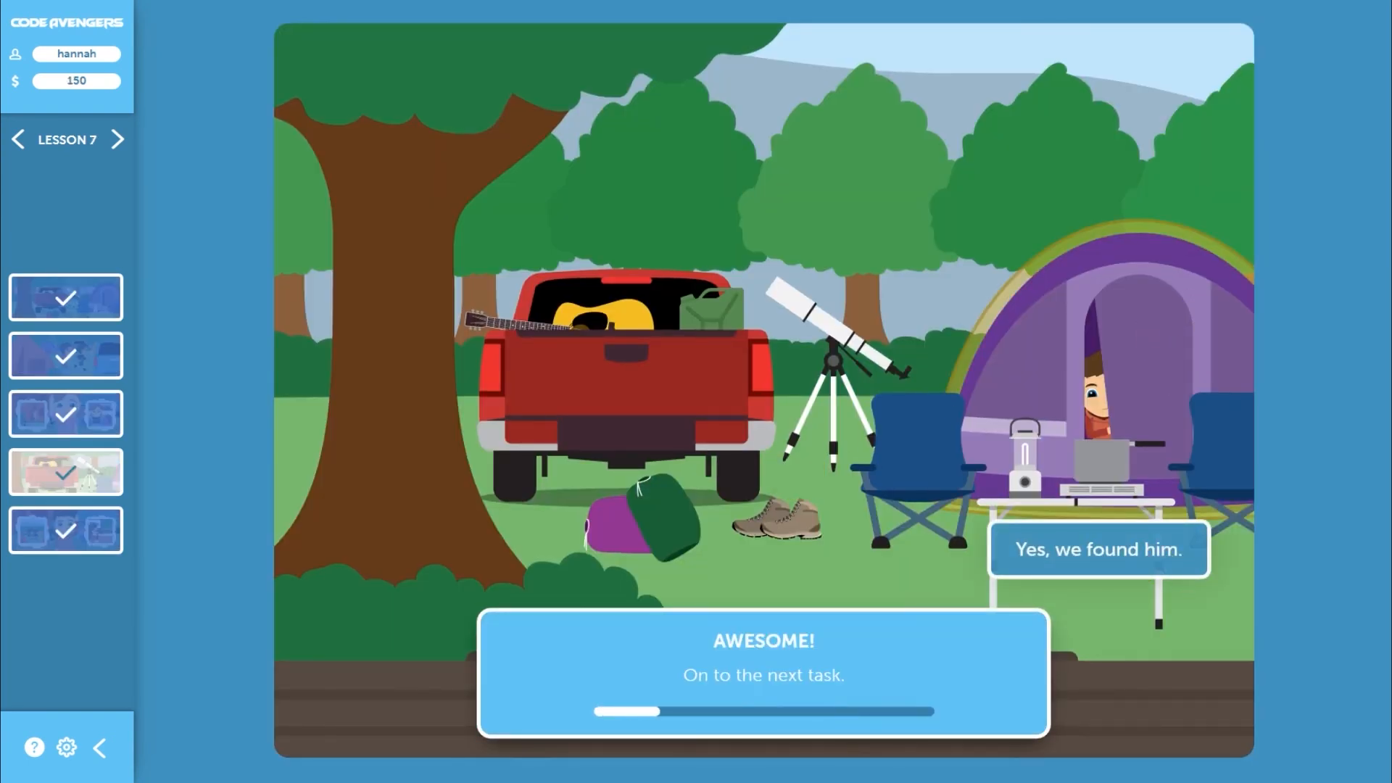